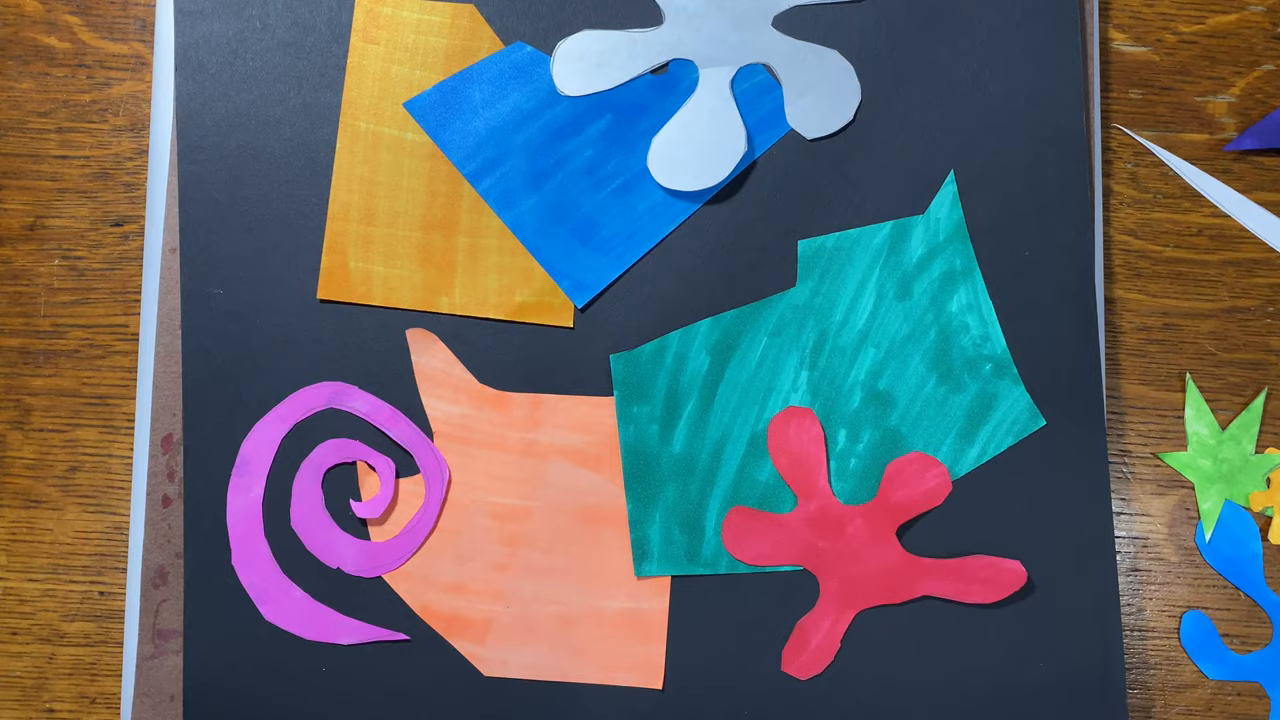
Step: Set the small yellow starburst on the black paper, right of the grey splat above the green shape
click(935, 110)
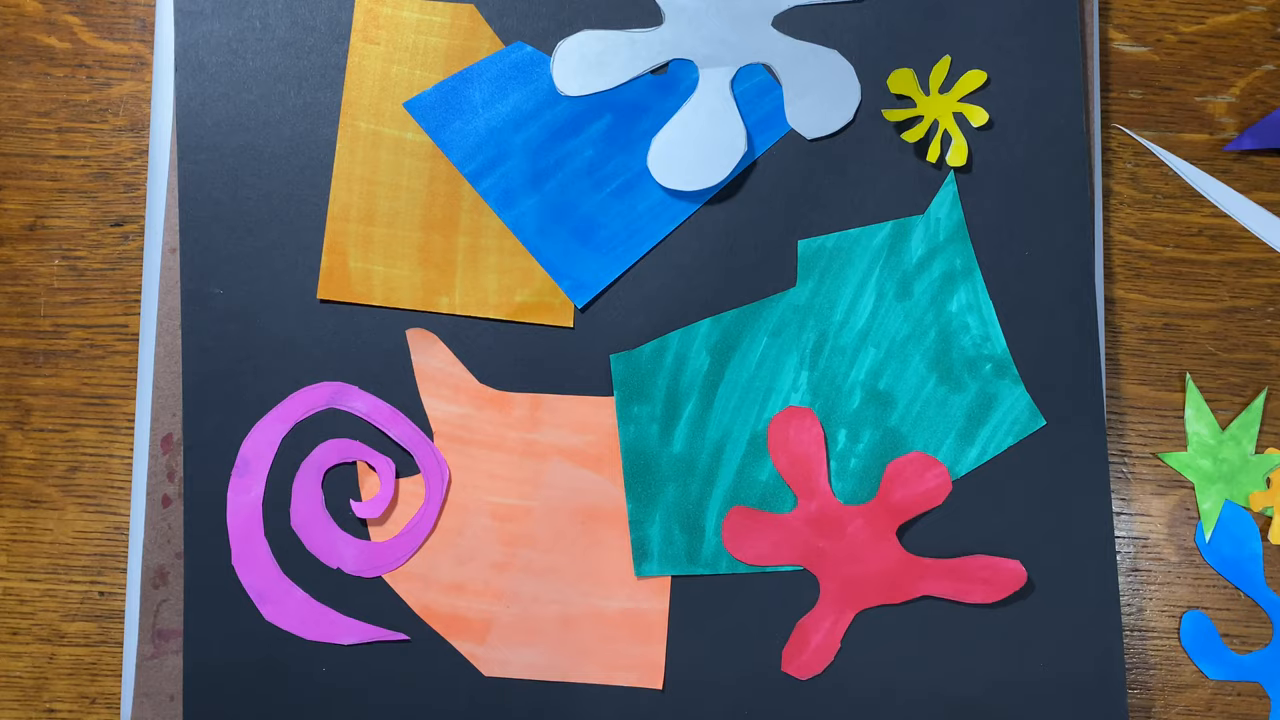